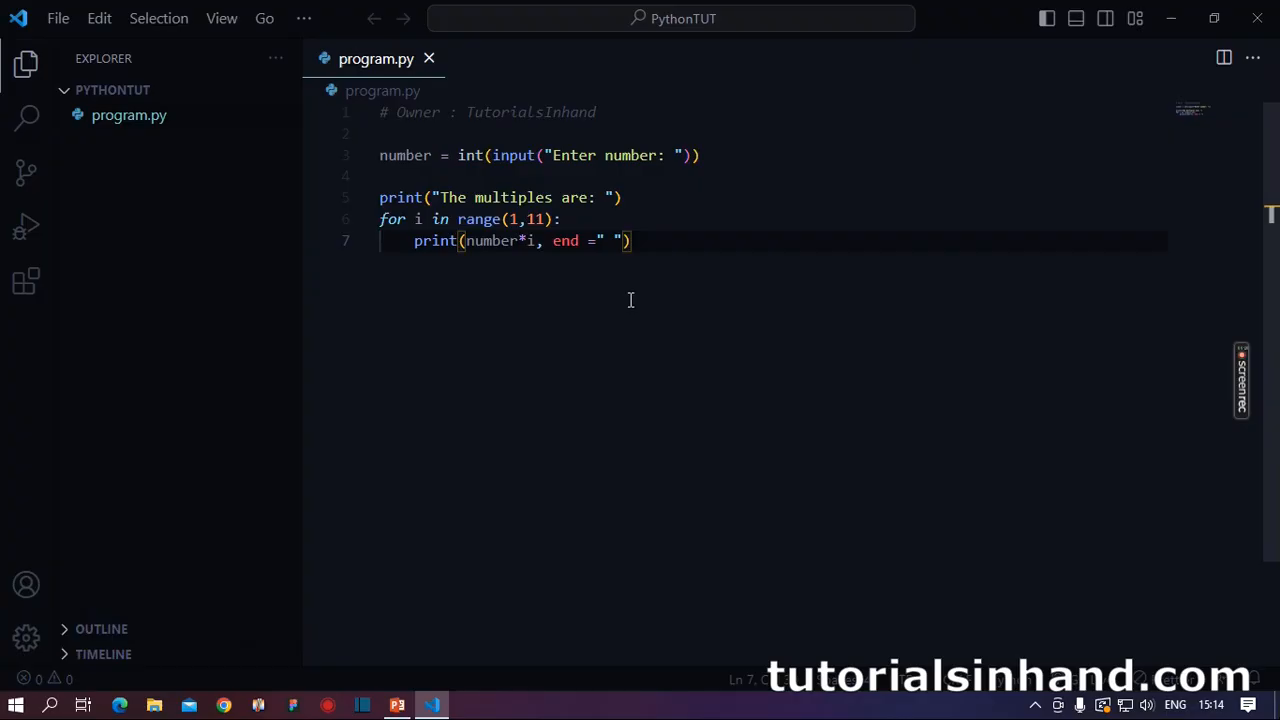
mouse_move(636, 301)
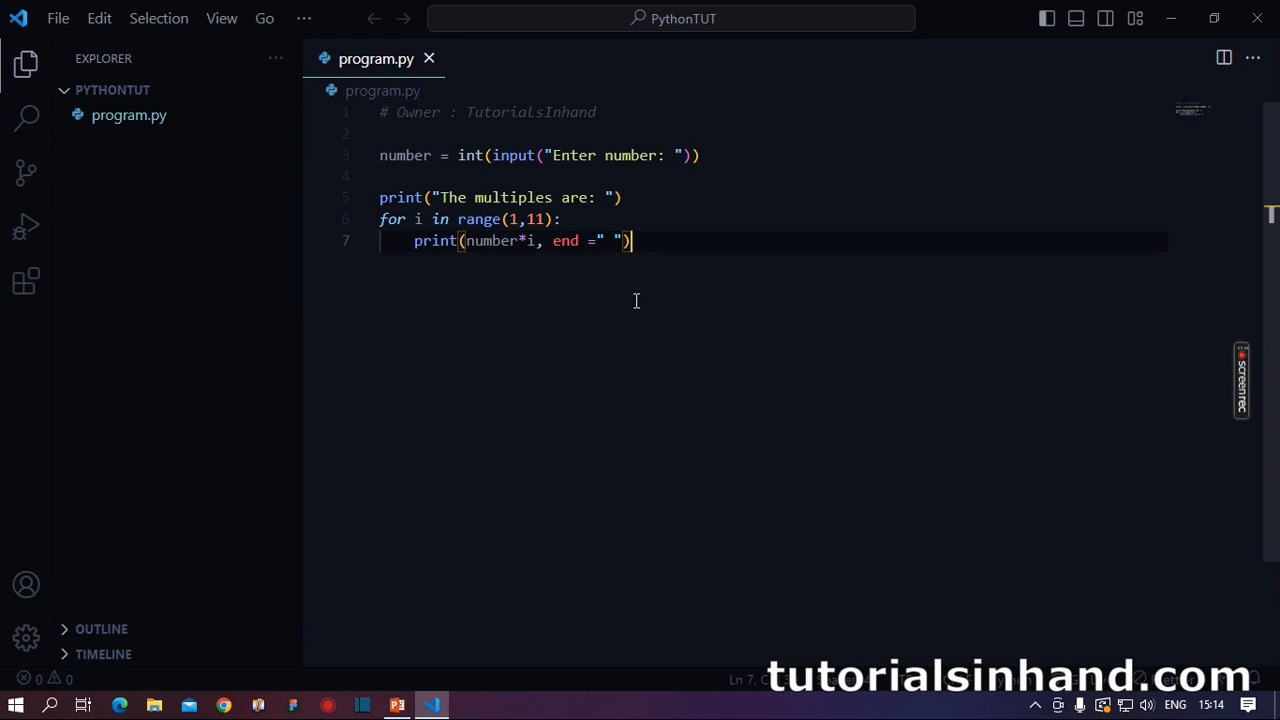
mouse_move(155, 185)
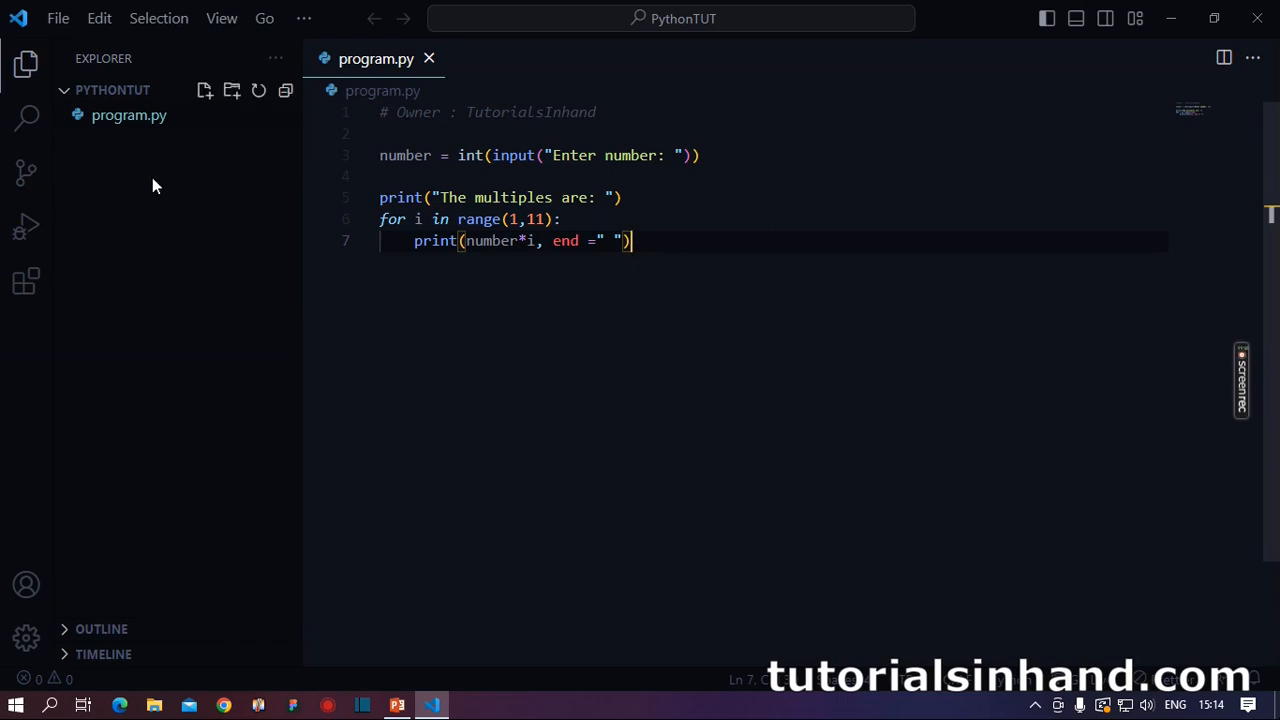
mouse_move(148, 128)
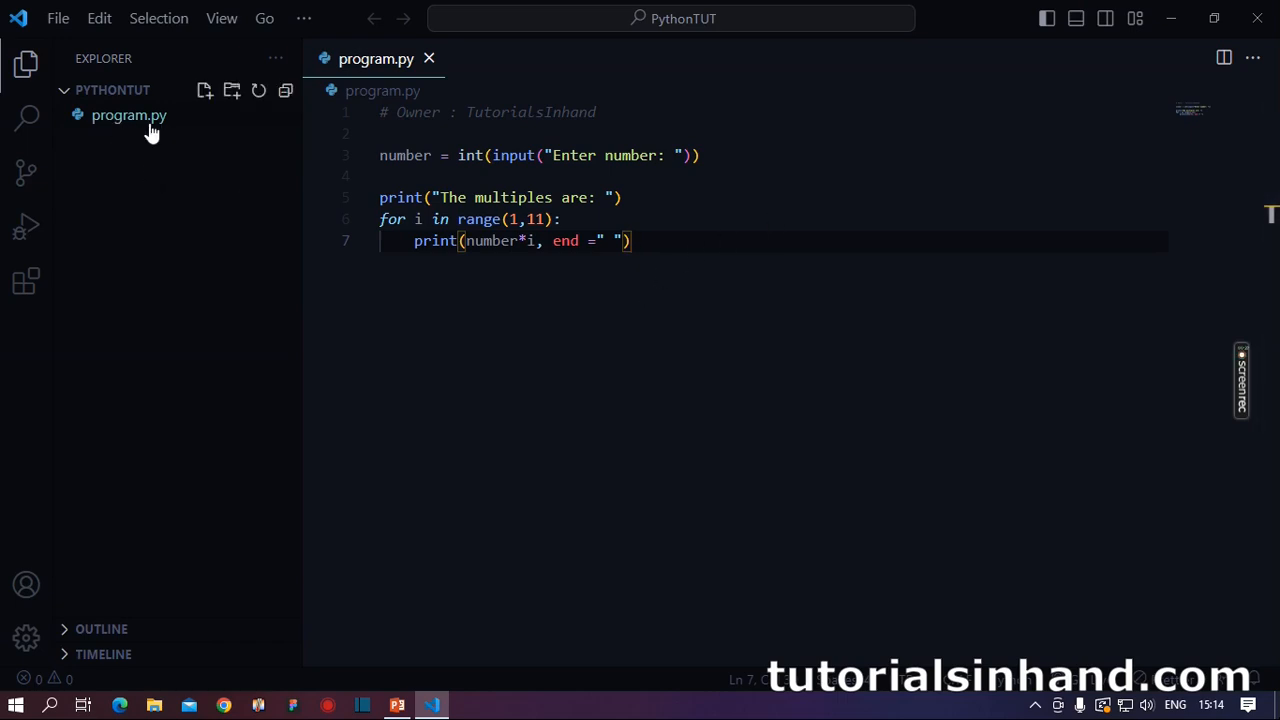
mouse_move(662, 240)
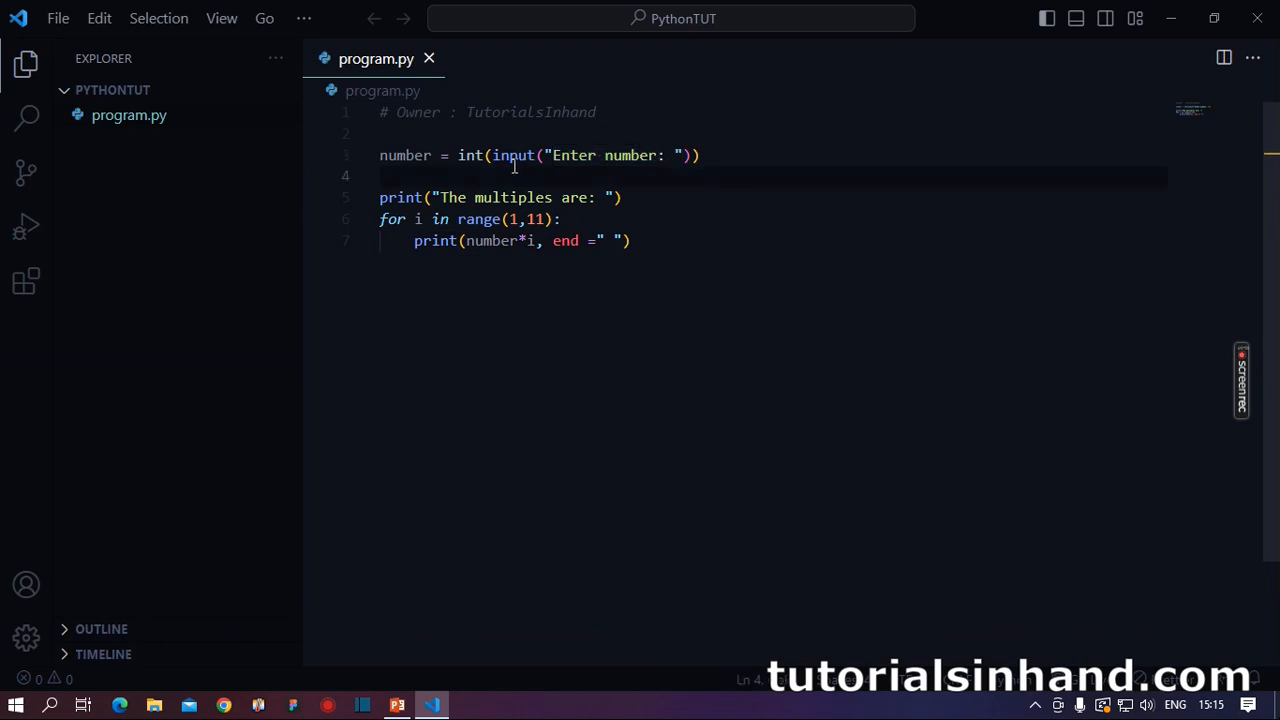
Edit the int call on line 3 and the range call on line 6 of program.py.
double_click(469, 155)
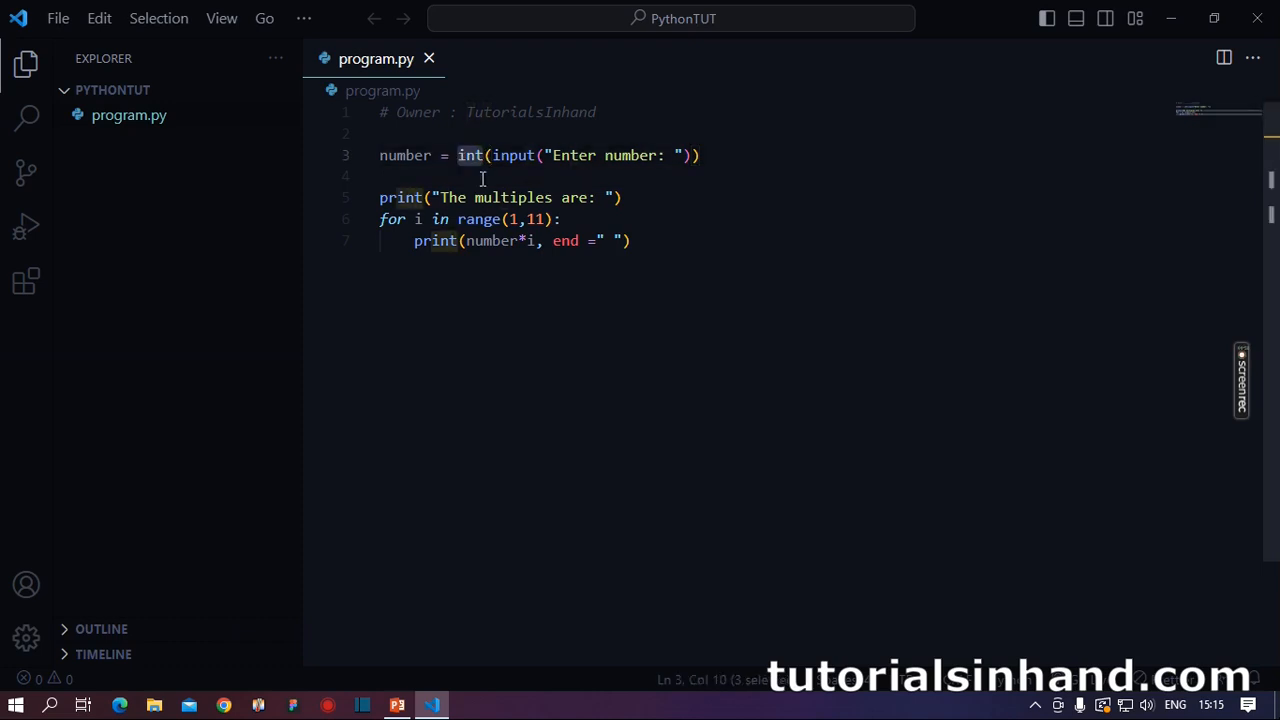
click(632, 240)
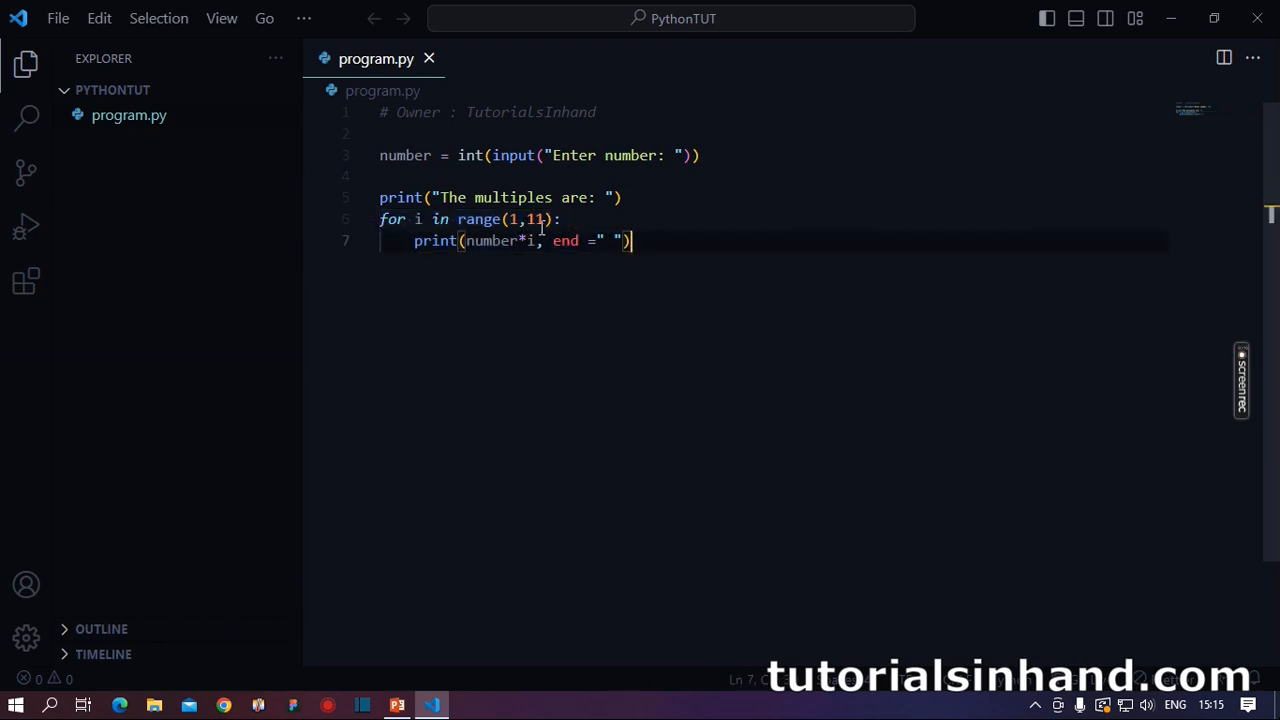
click(458, 219)
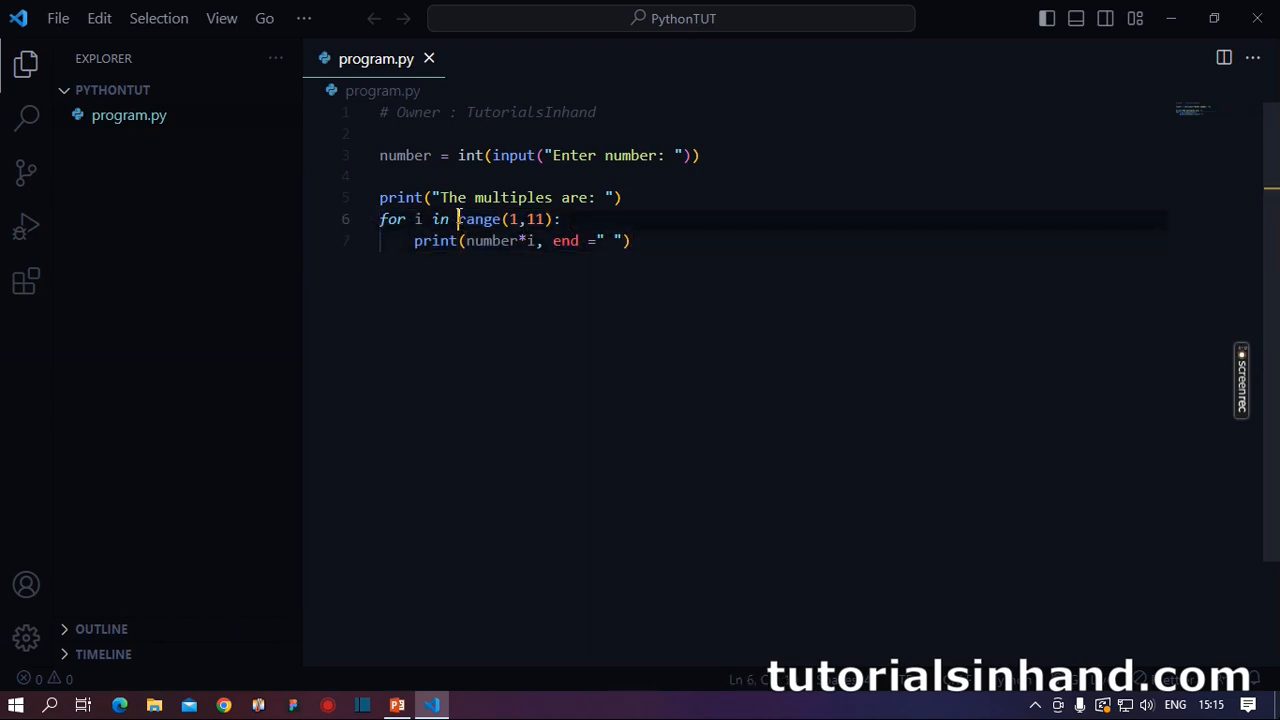
click(632, 240)
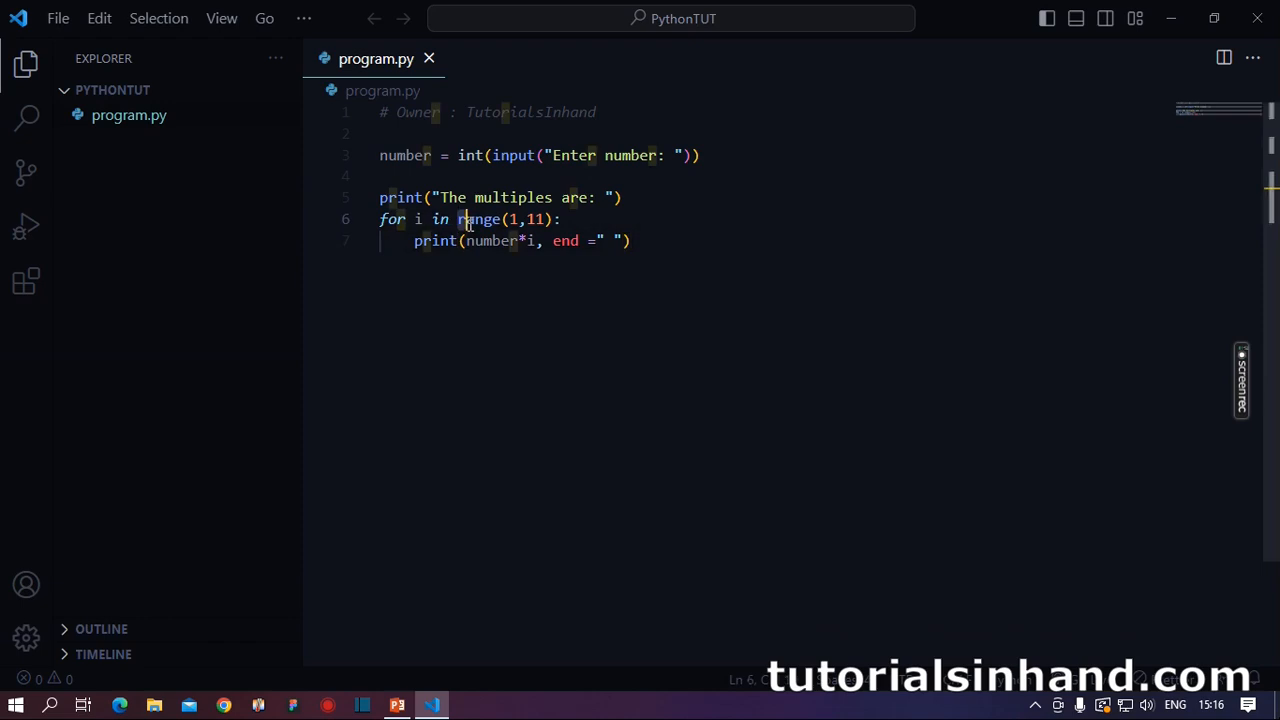
double_click(479, 219)
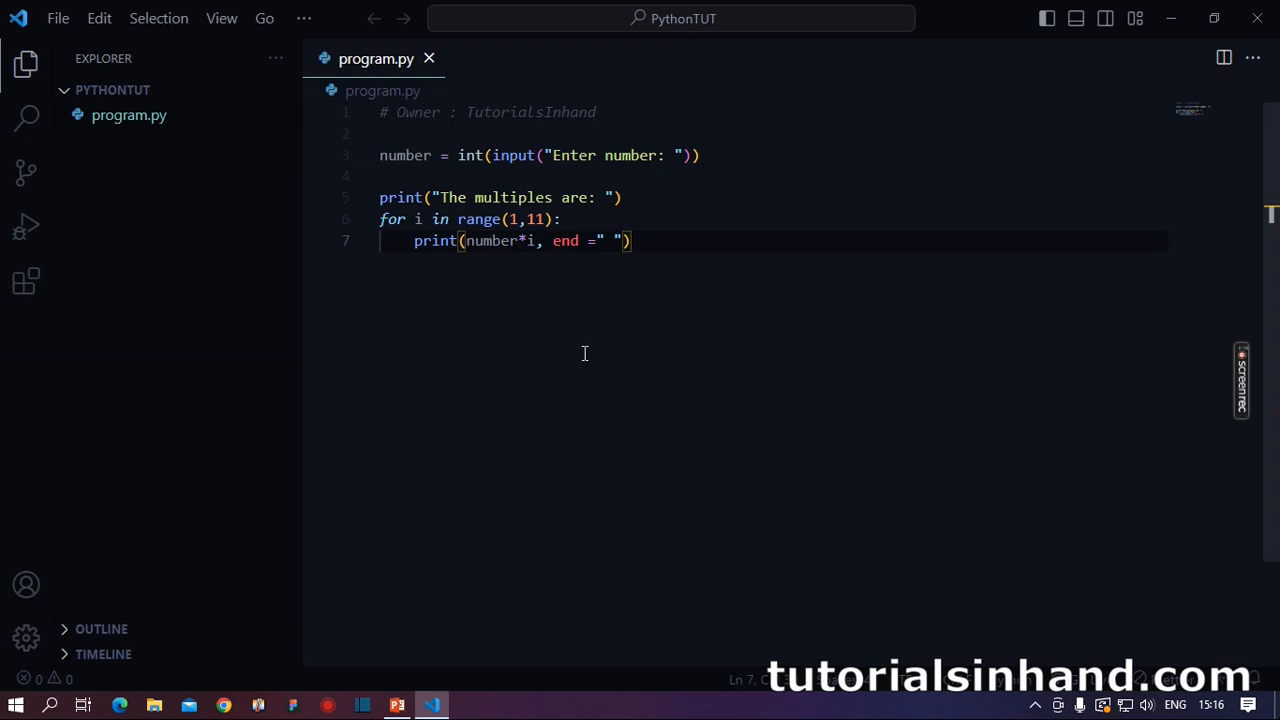
mouse_move(444, 240)
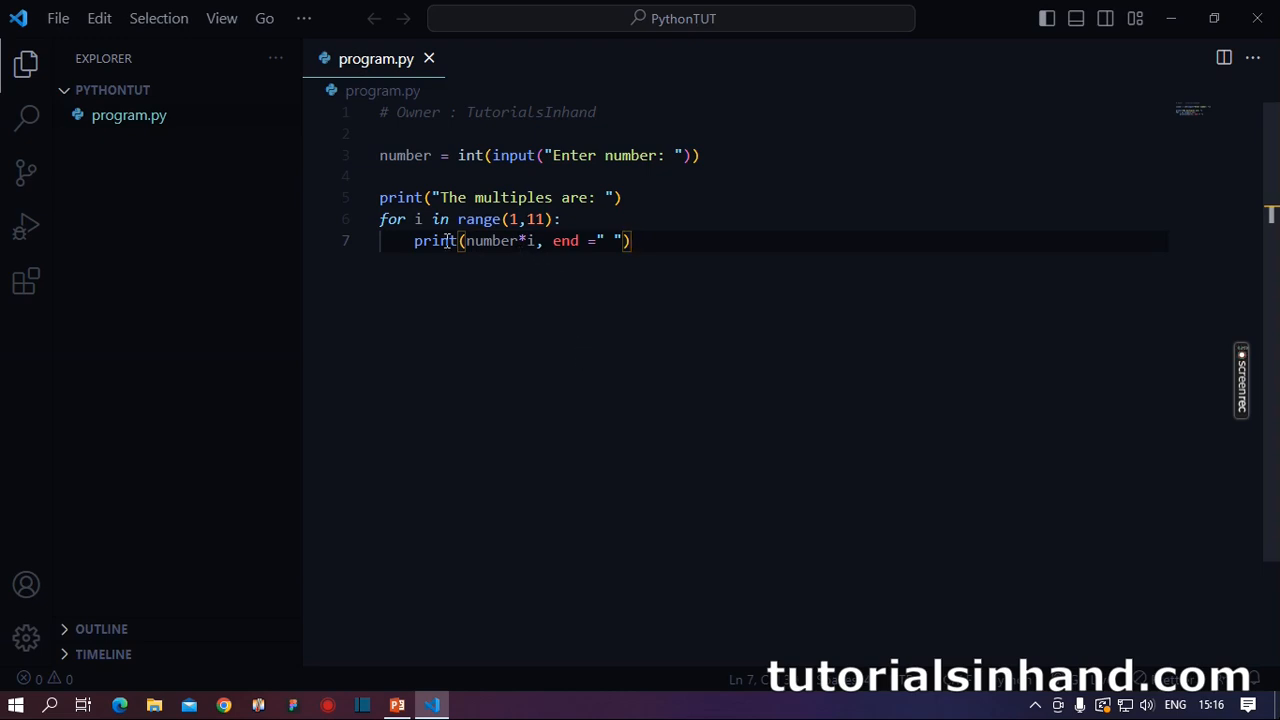
mouse_move(483, 247)
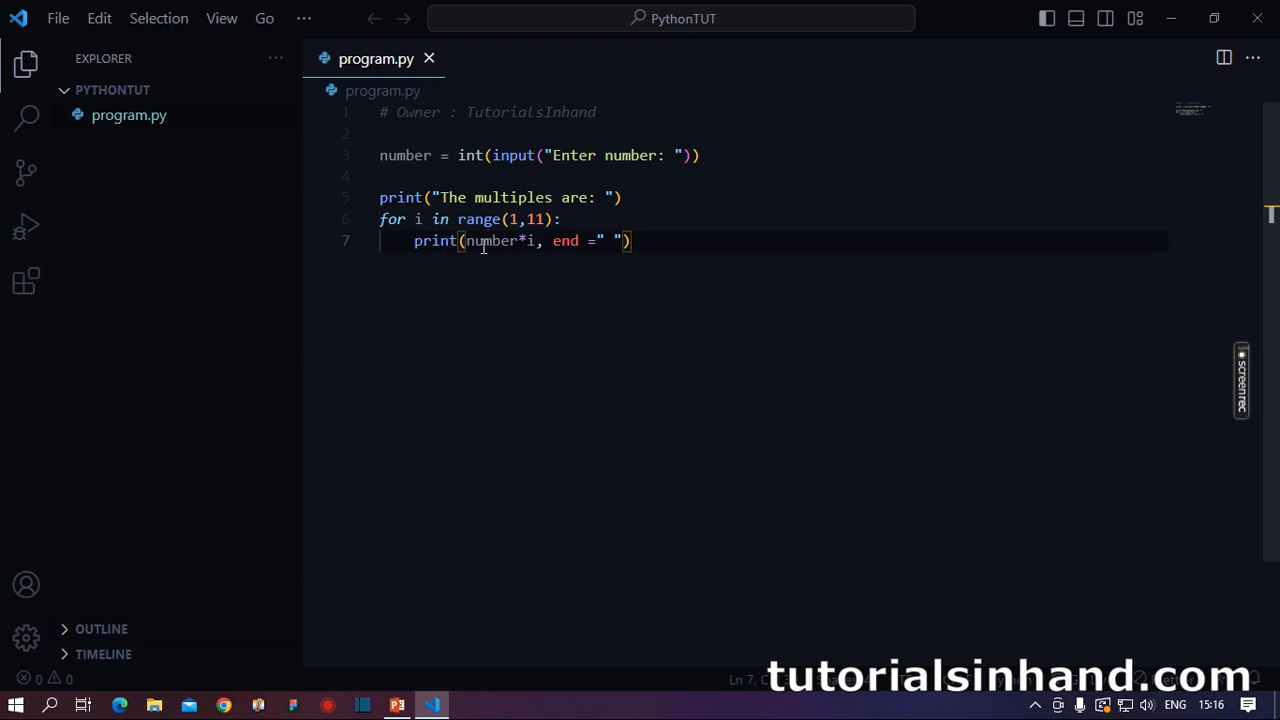
Revise the print line's arguments, adding a comma and removing the end=" " argument.
double_click(490, 240)
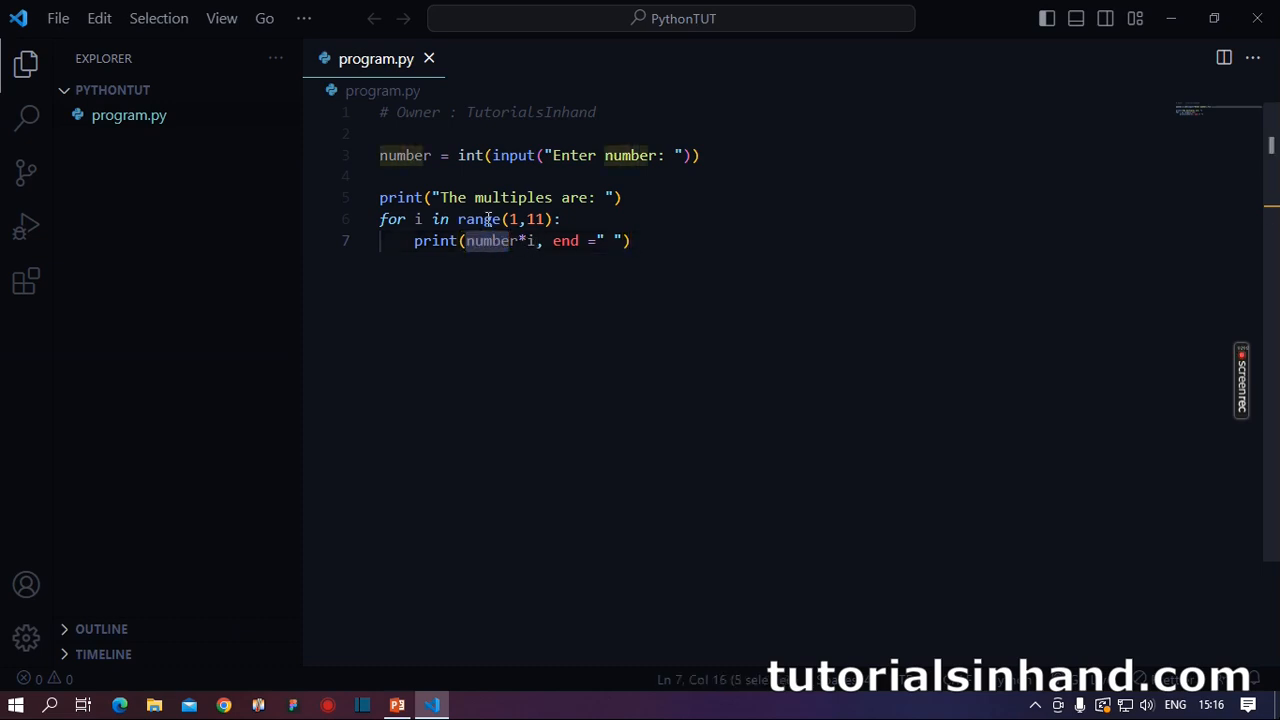
mouse_move(522, 230)
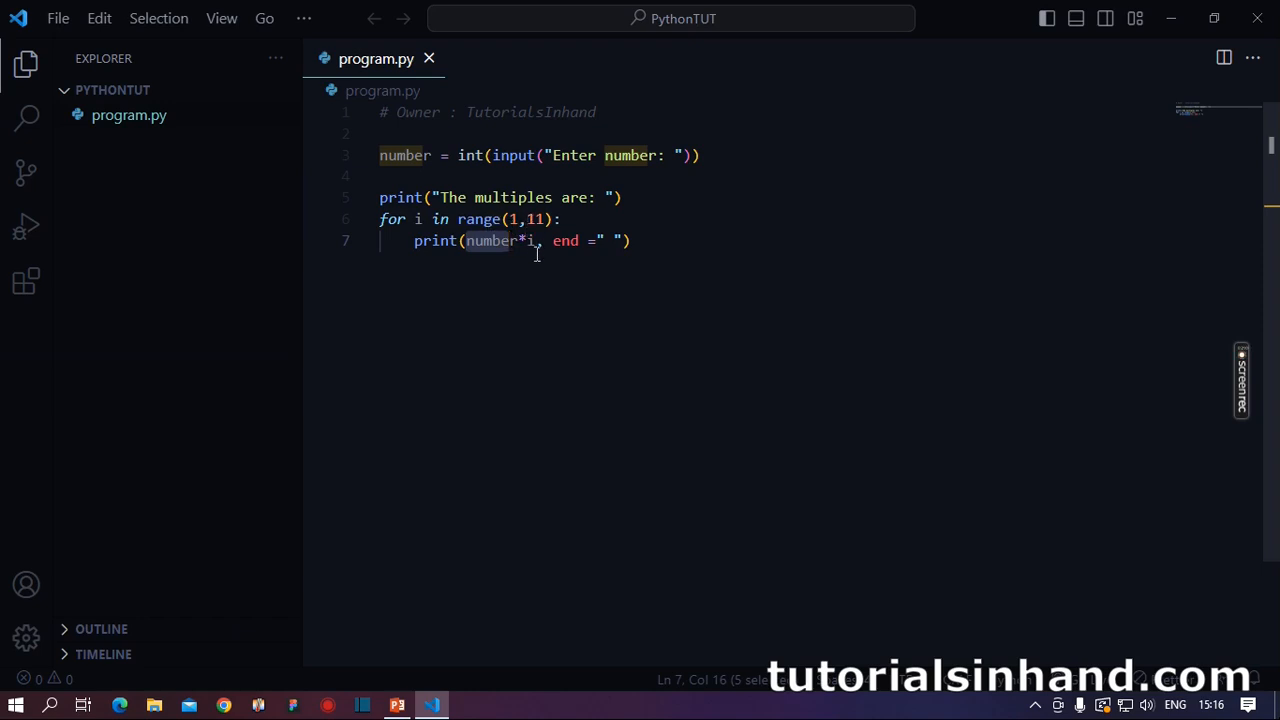
mouse_move(539, 241)
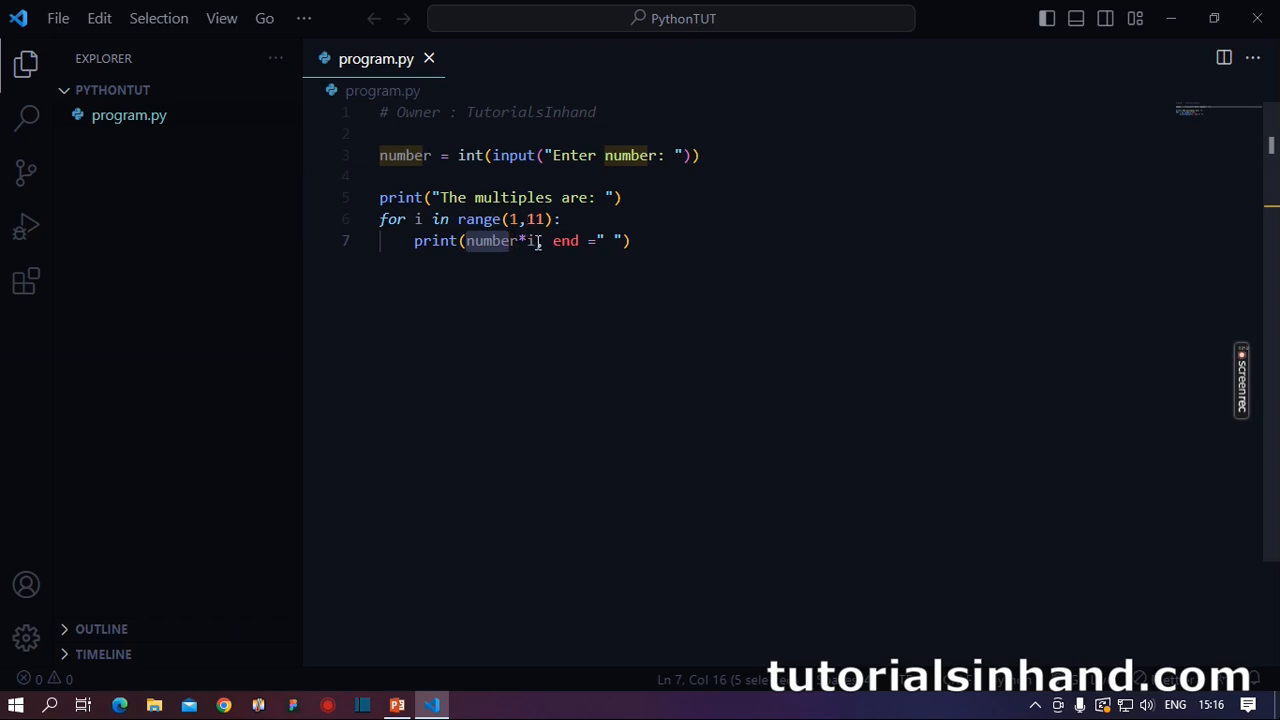
text(,)
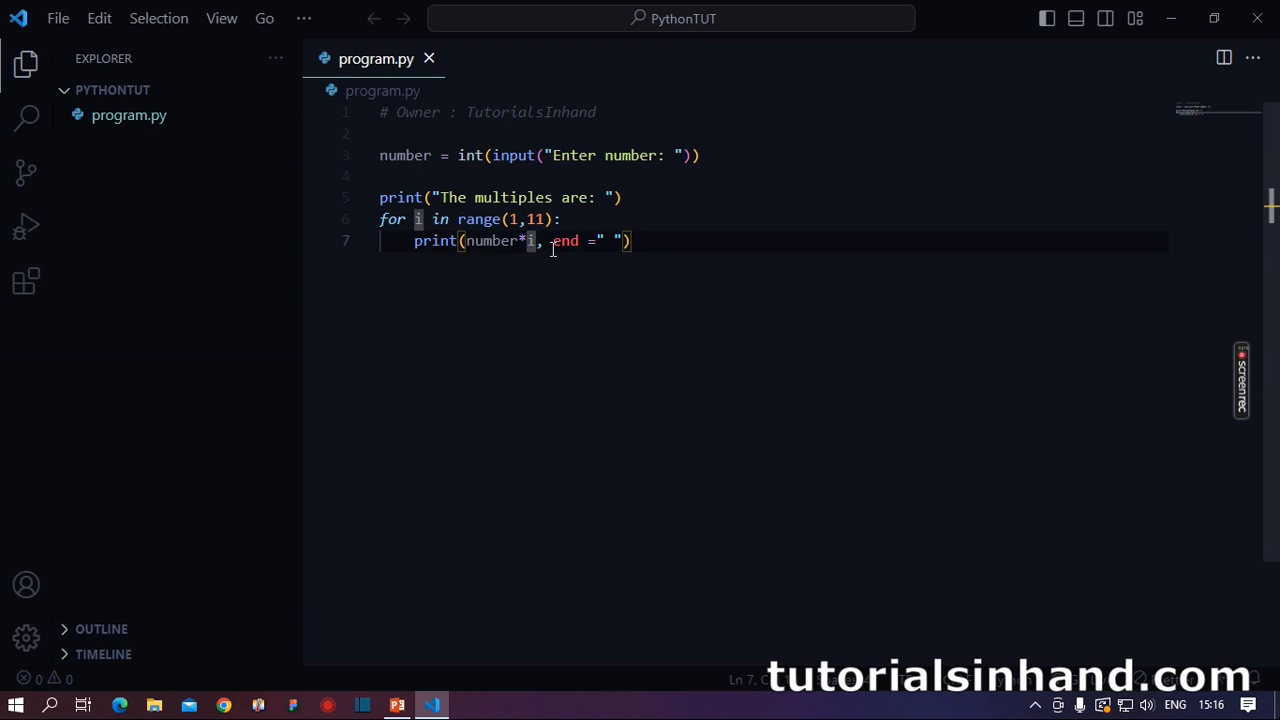
double_click(564, 241)
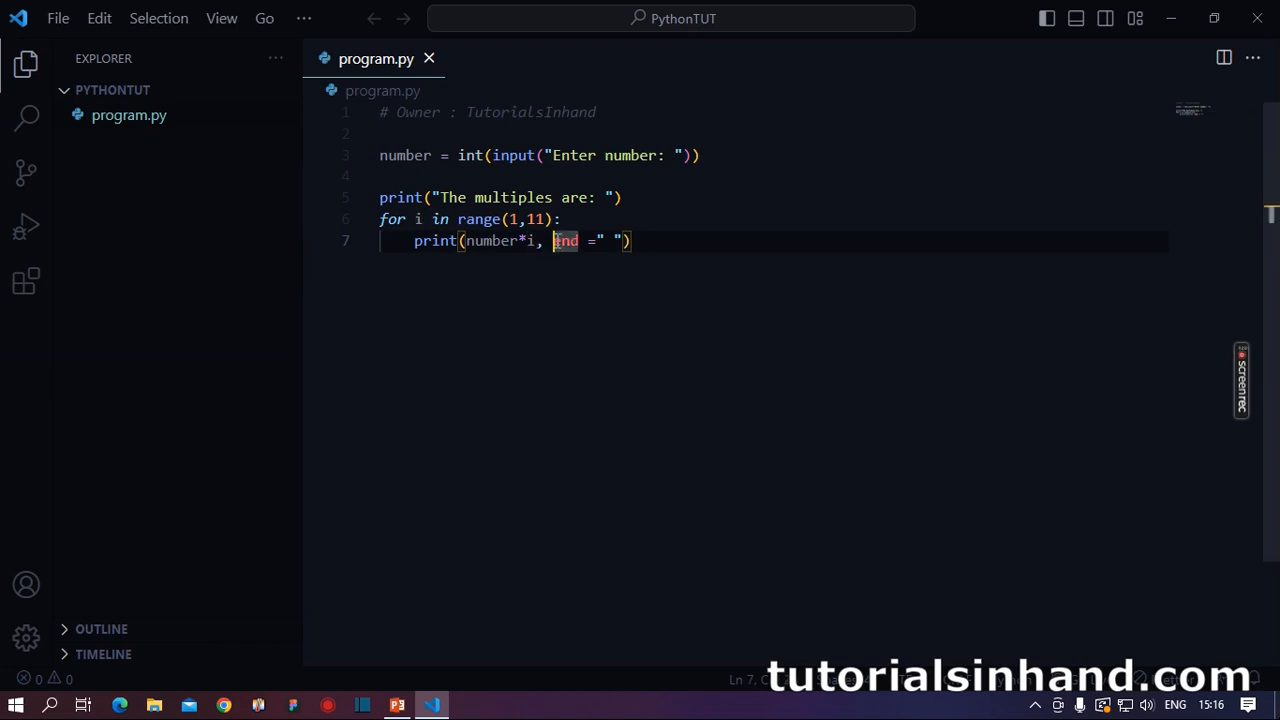
drag(553, 241, 620, 241)
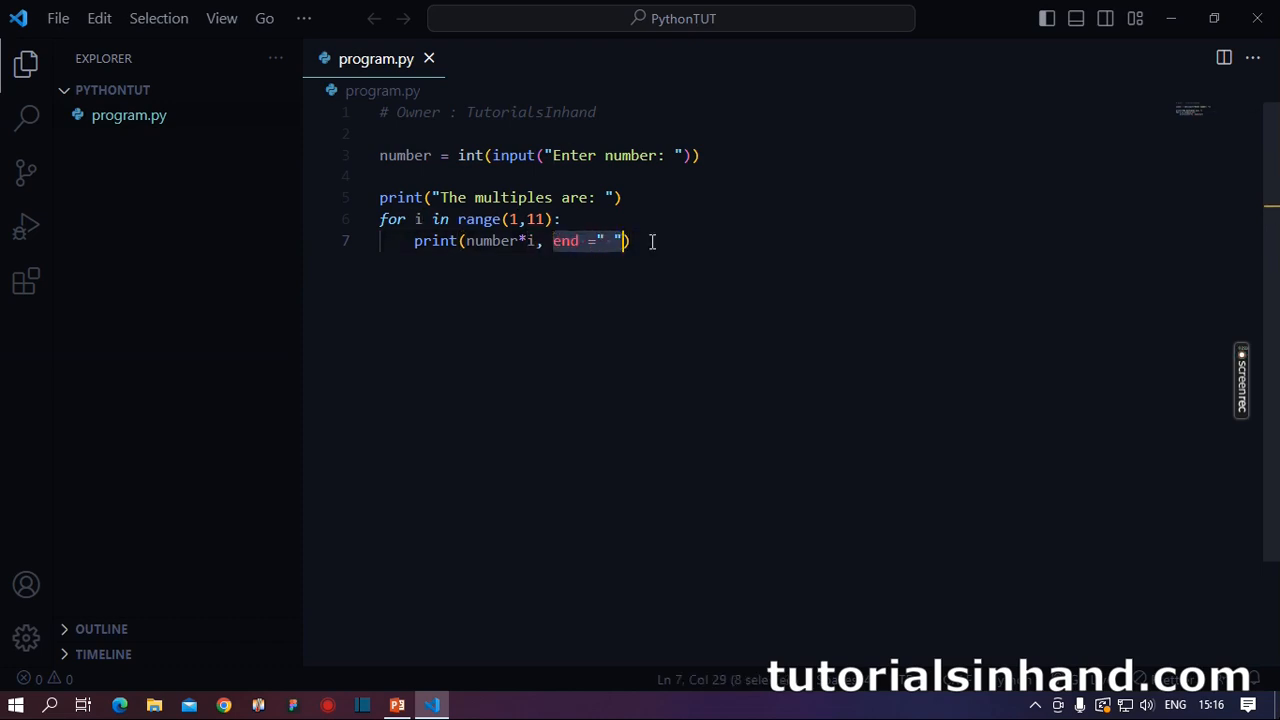
click(653, 241)
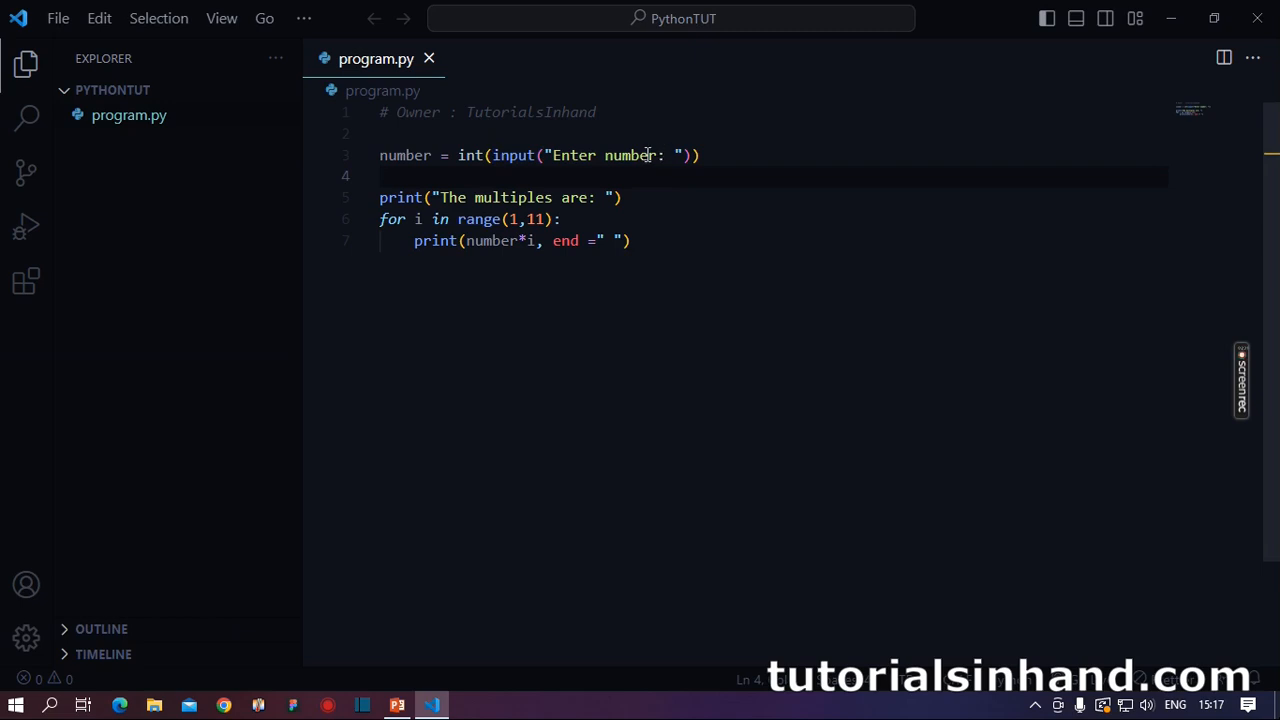
Adjust the word number, then run python program.py so it prompts for a number.
double_click(405, 155)
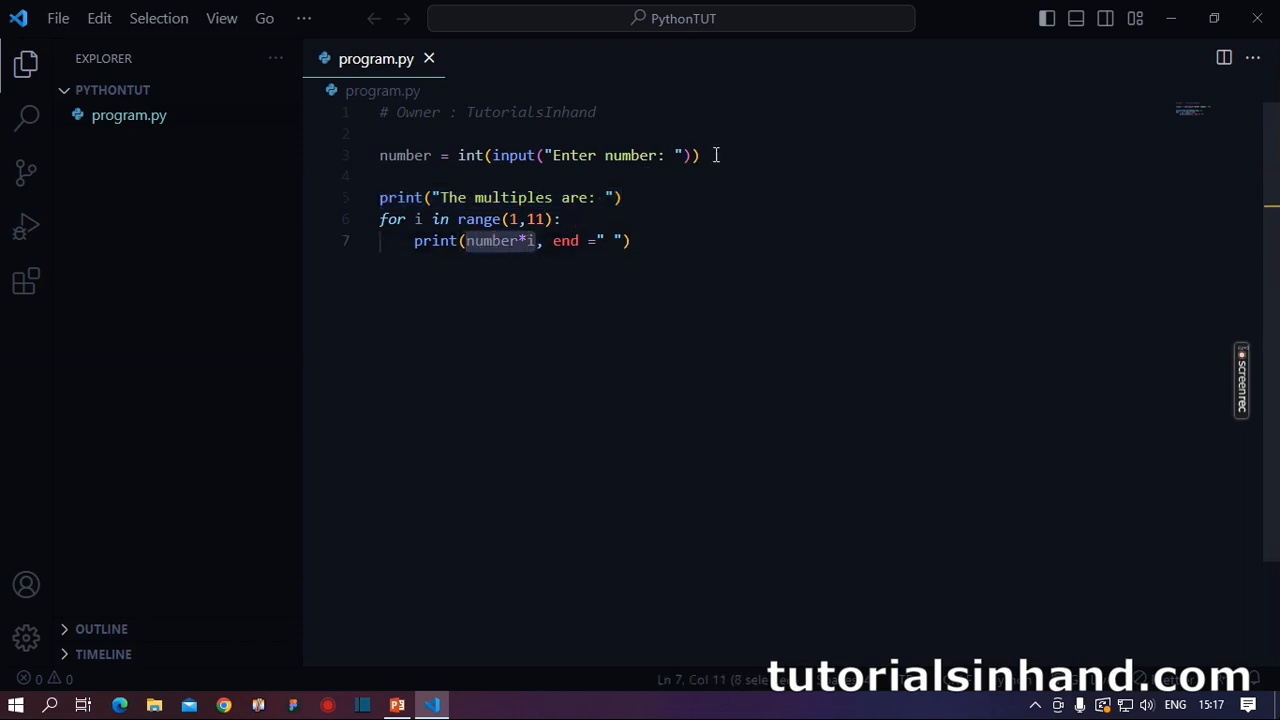
click(425, 219)
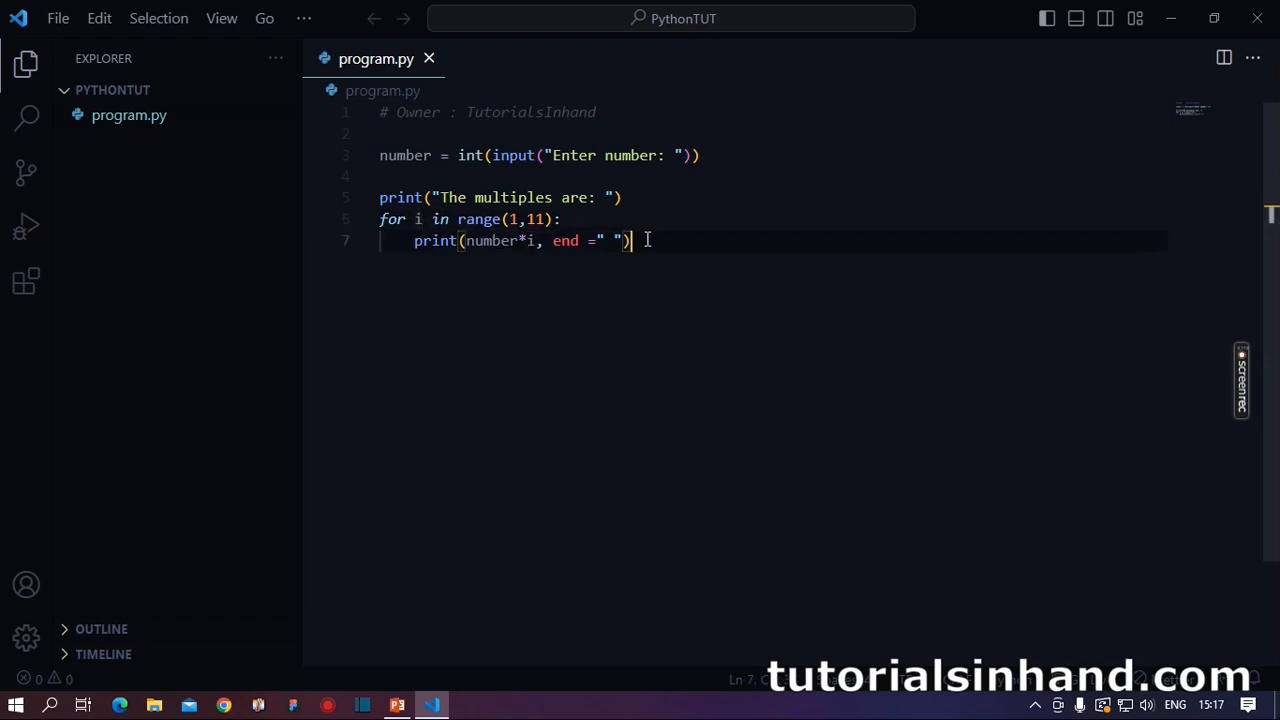
mouse_move(303, 18)
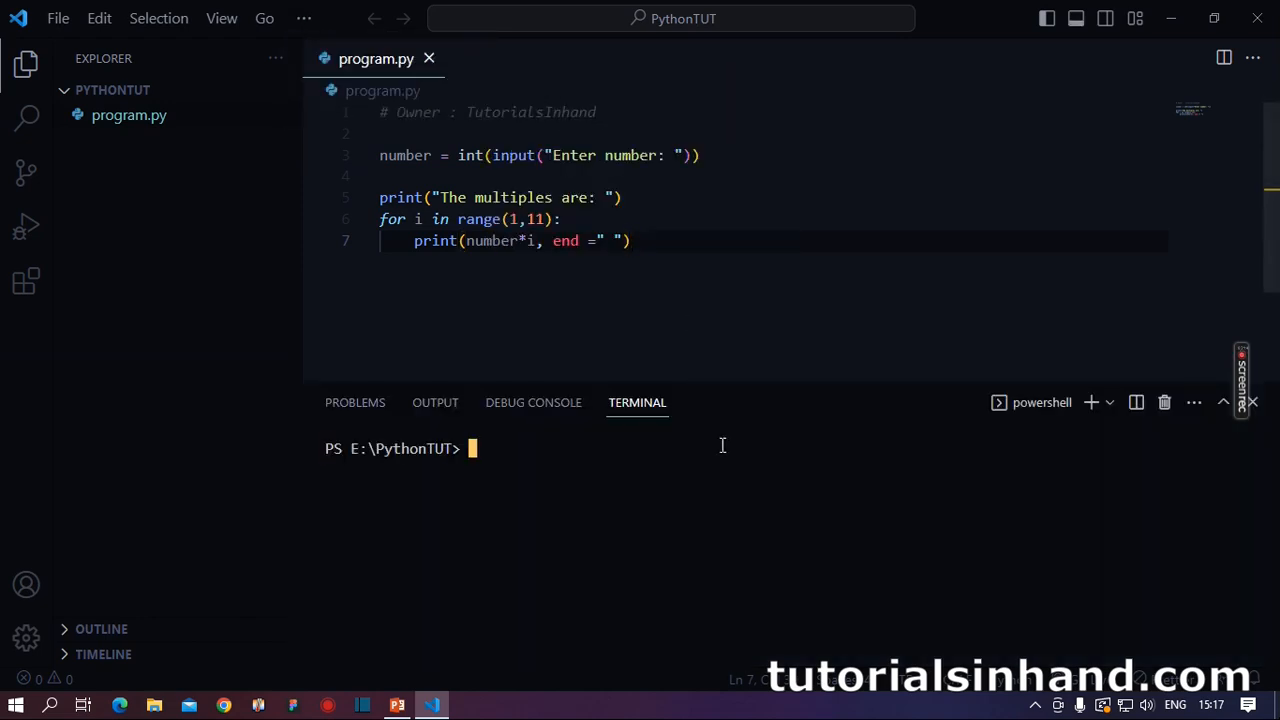
text(python program)
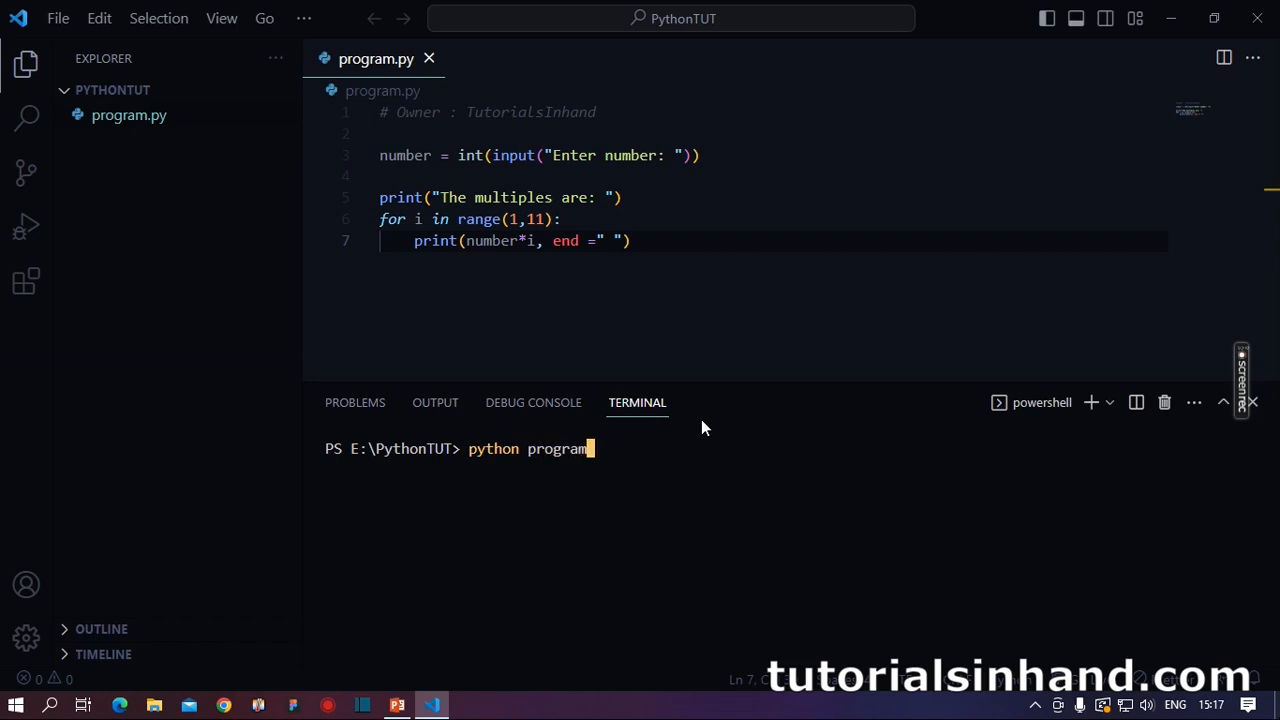
key(Enter)
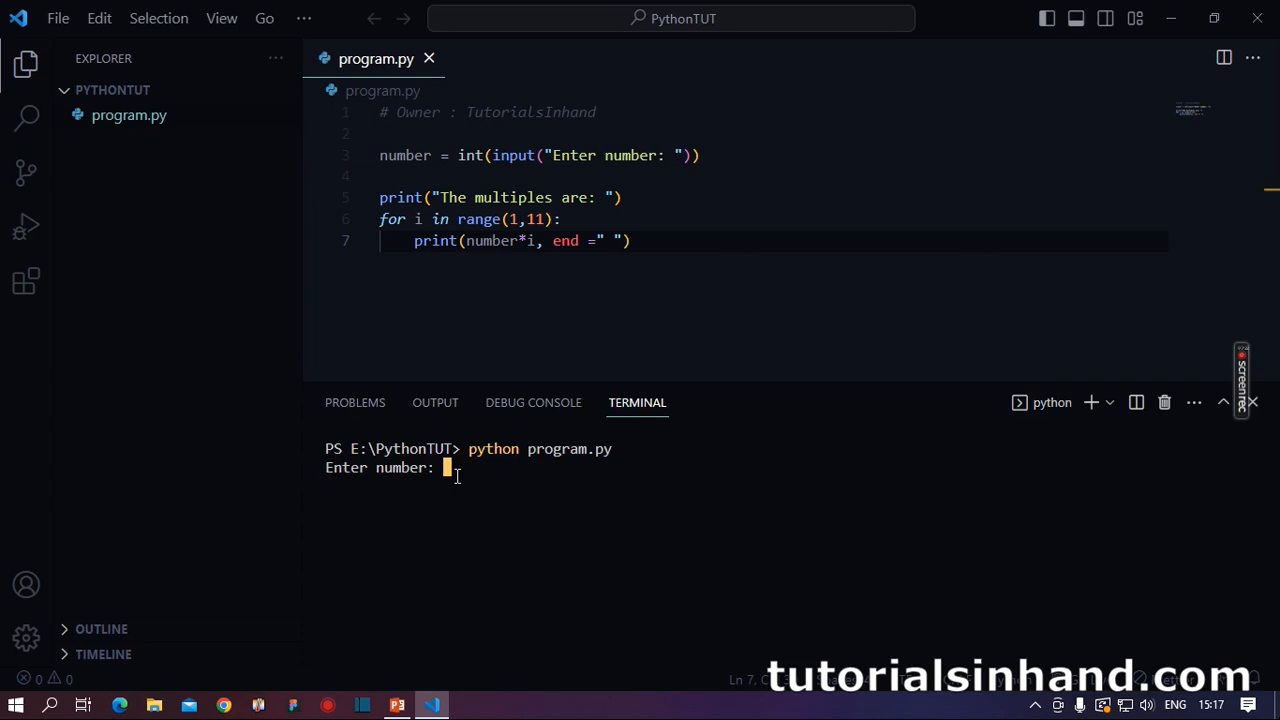
mouse_move(460, 474)
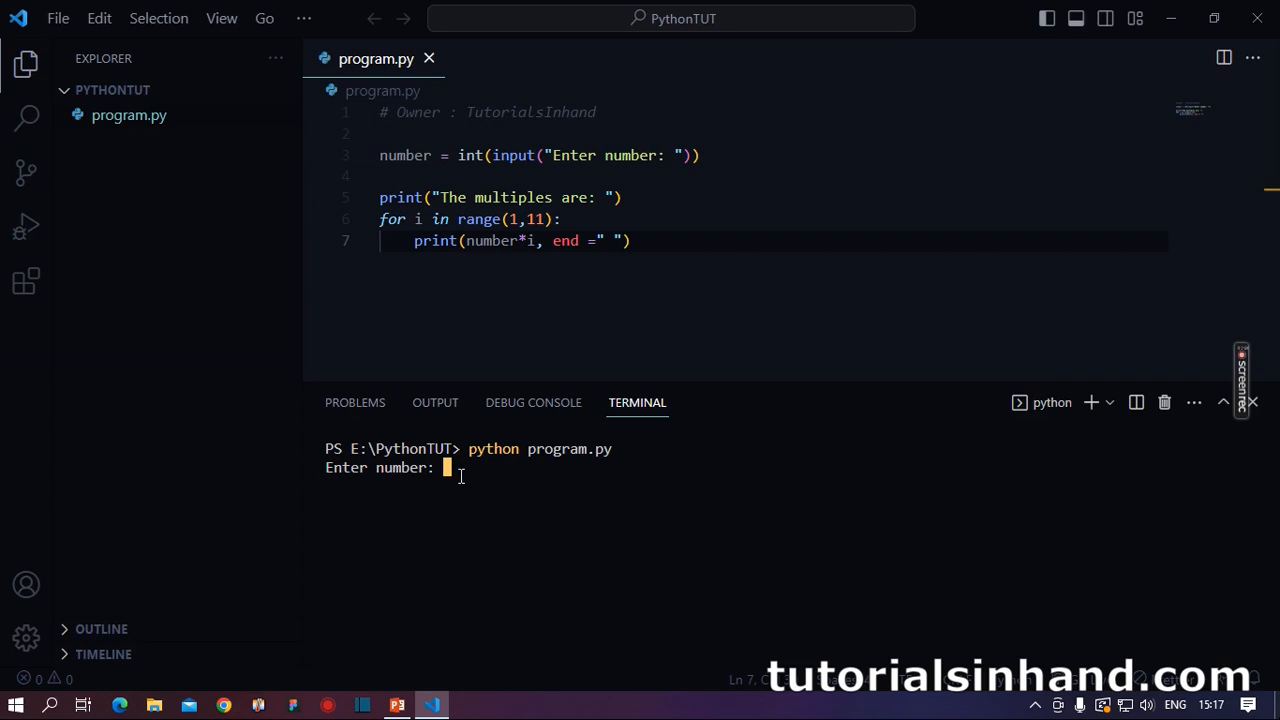